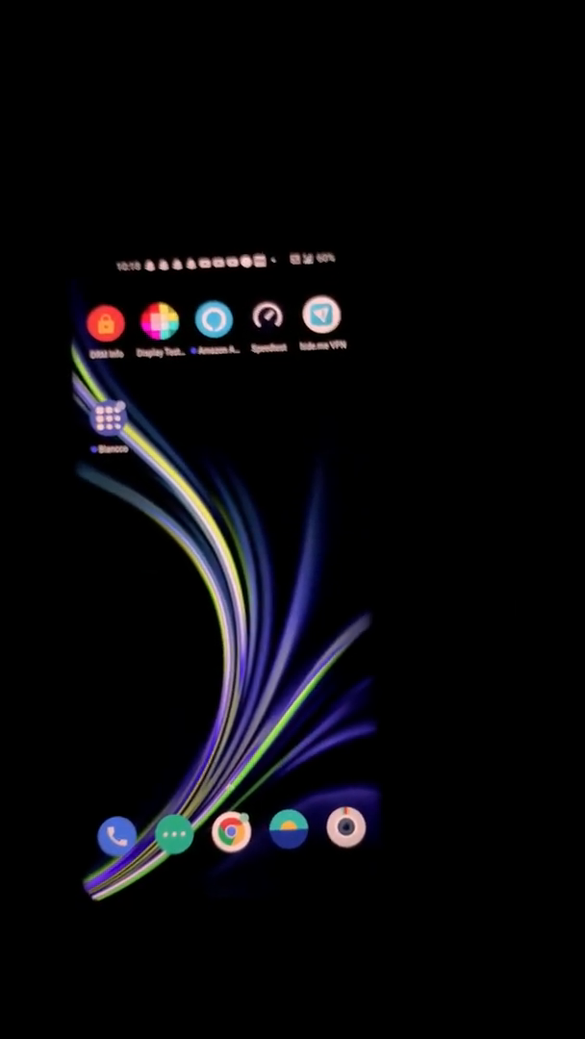
# Step: Launch Display Tester from the home screen and view the device's basic screen information
pyautogui.click(157, 319)
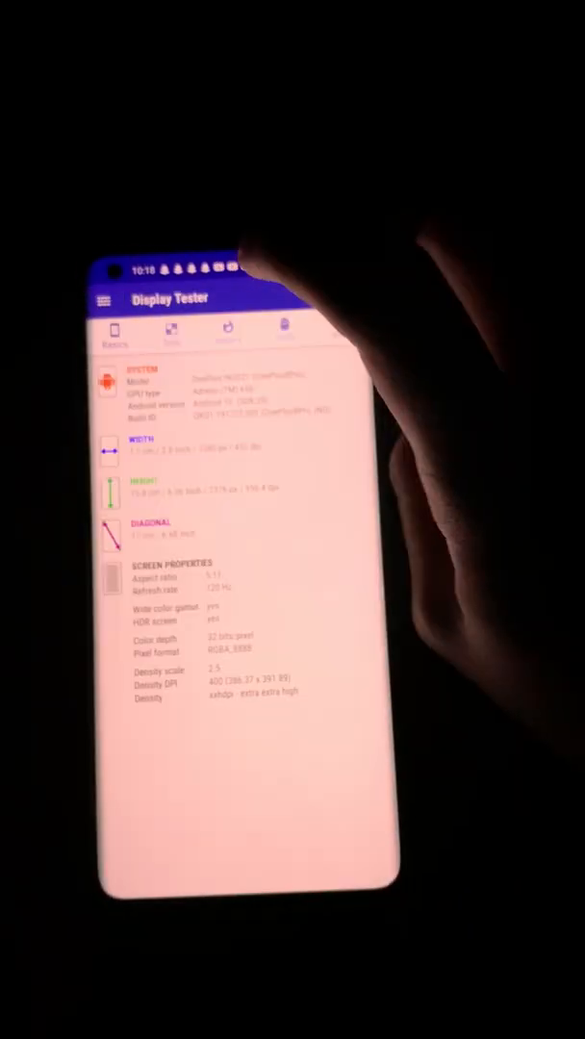
pyautogui.click(168, 343)
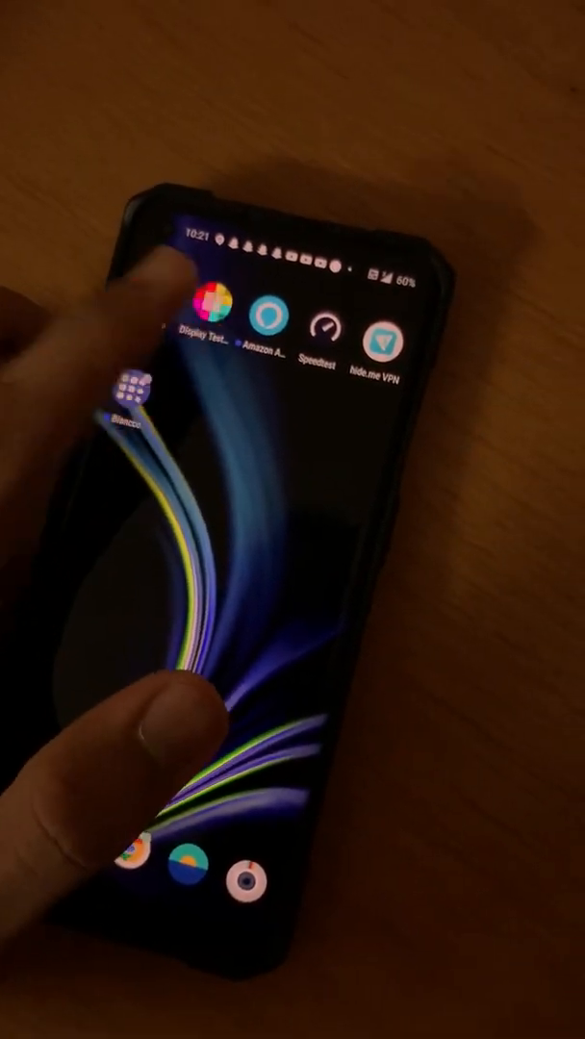
# Step: Reopen Display Tester and list its display tests, starting with defective pixel detection
pyautogui.click(217, 317)
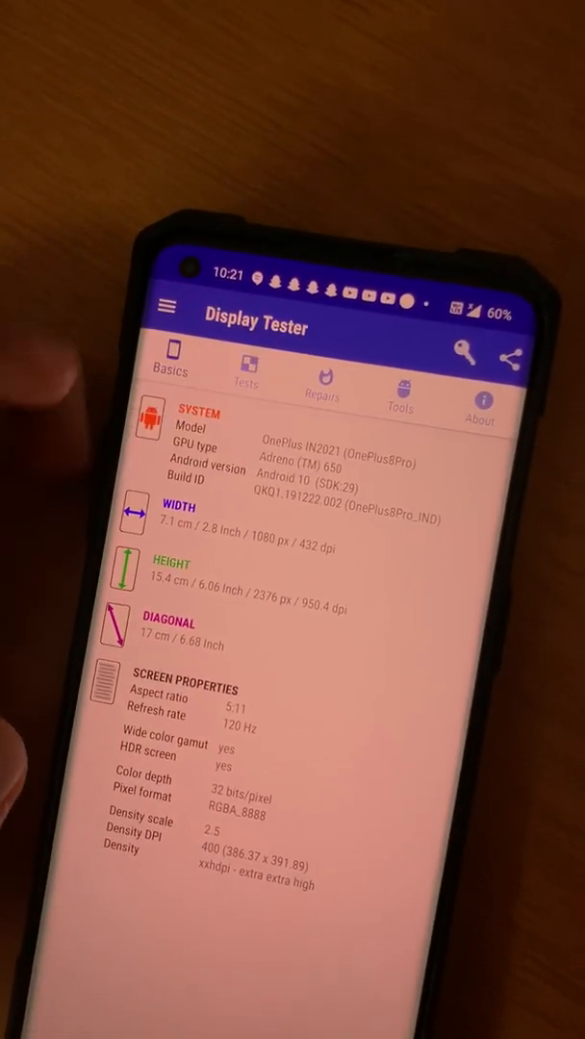
pyautogui.click(246, 375)
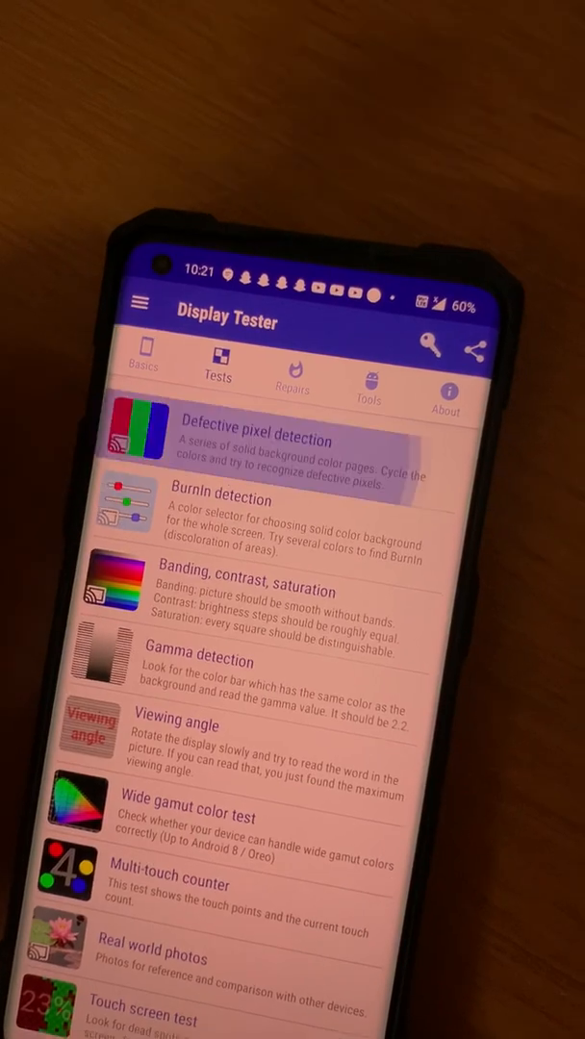